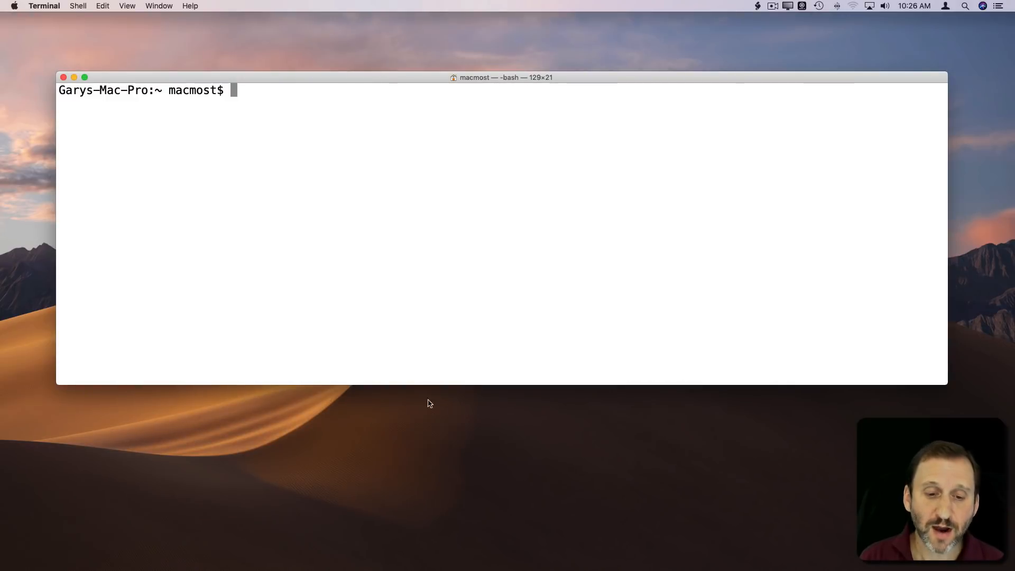
mouse_move(408, 463)
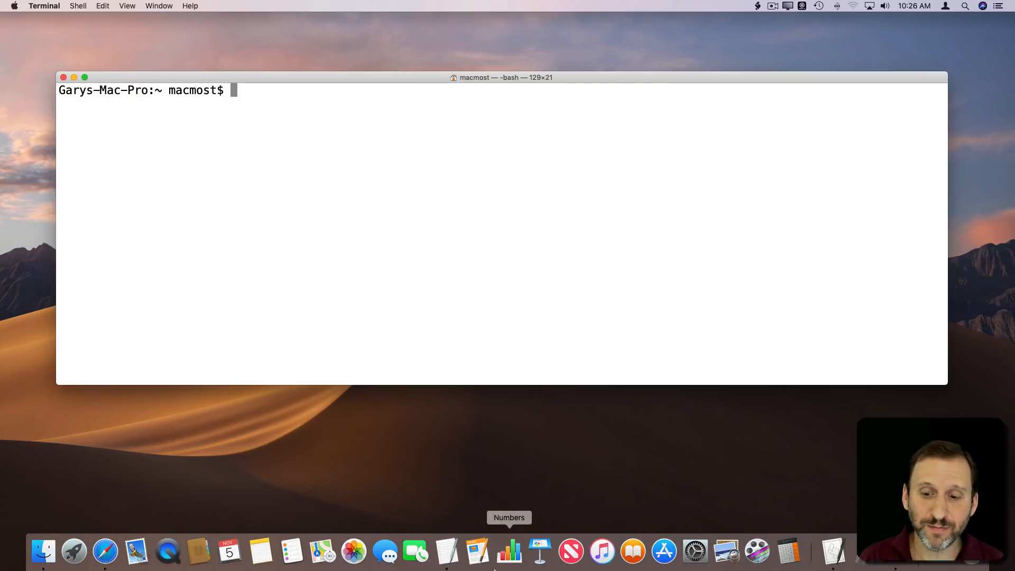
- Bring up the Apple menu from the menu bar
left_click(12, 7)
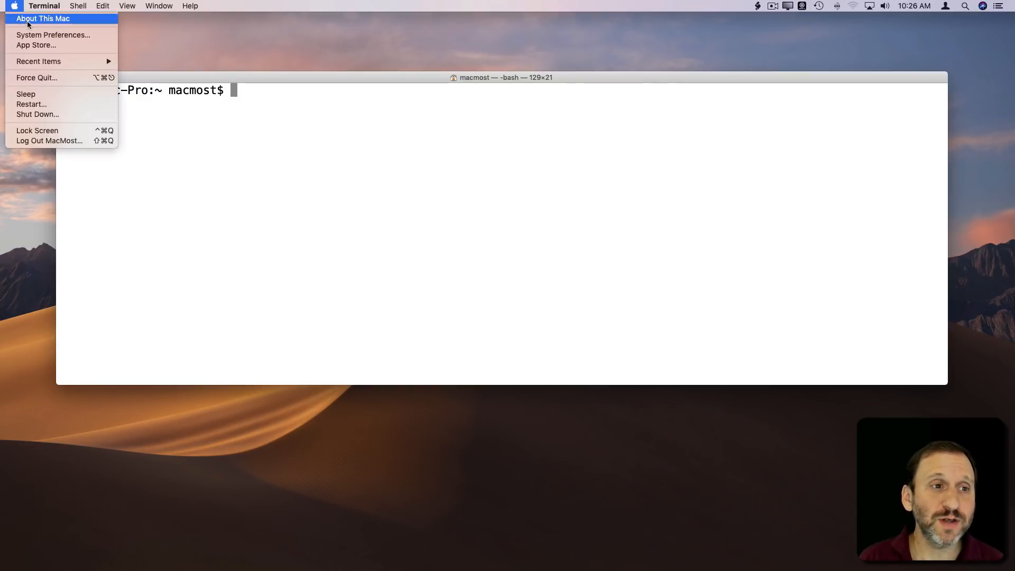
- Show the System Preferences overview briefly, then dismiss it back to Terminal
left_click(53, 35)
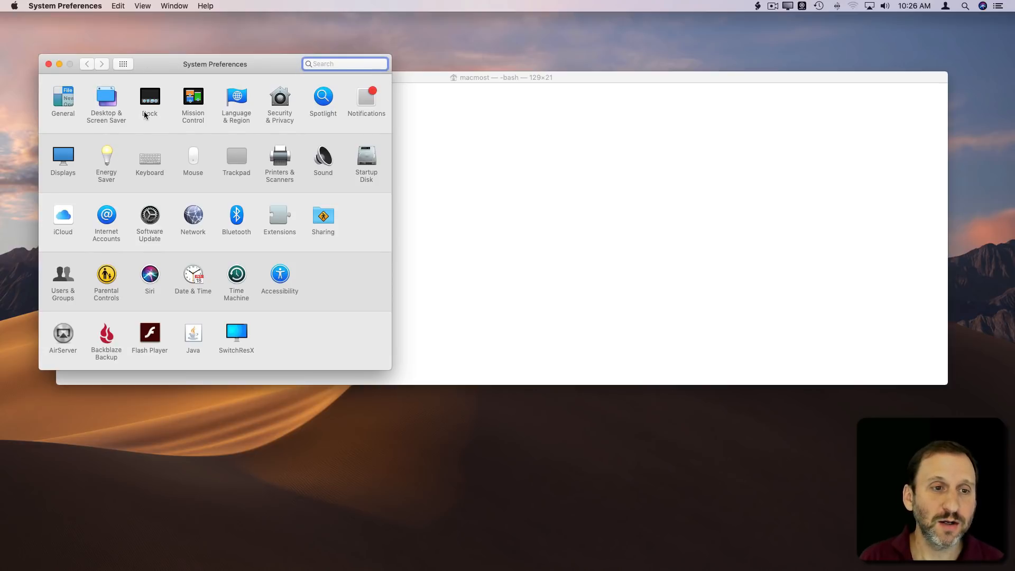
left_click(149, 97)
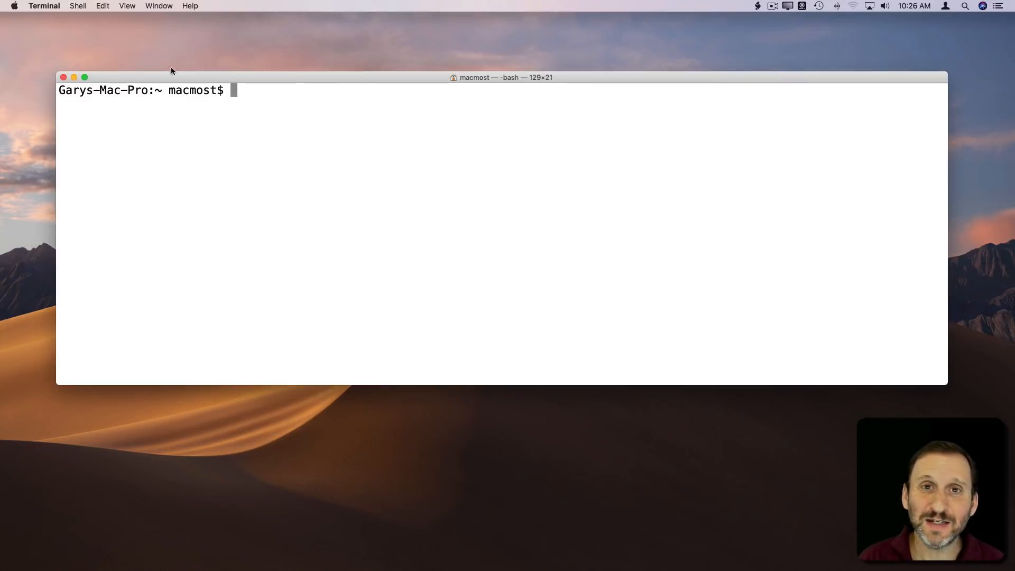
mouse_move(432, 435)
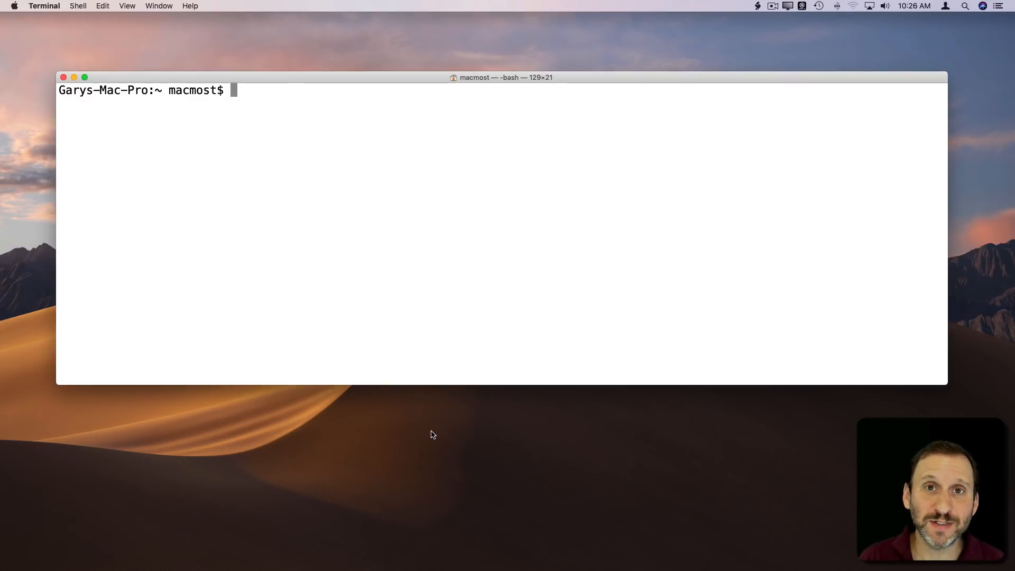
mouse_move(516, 440)
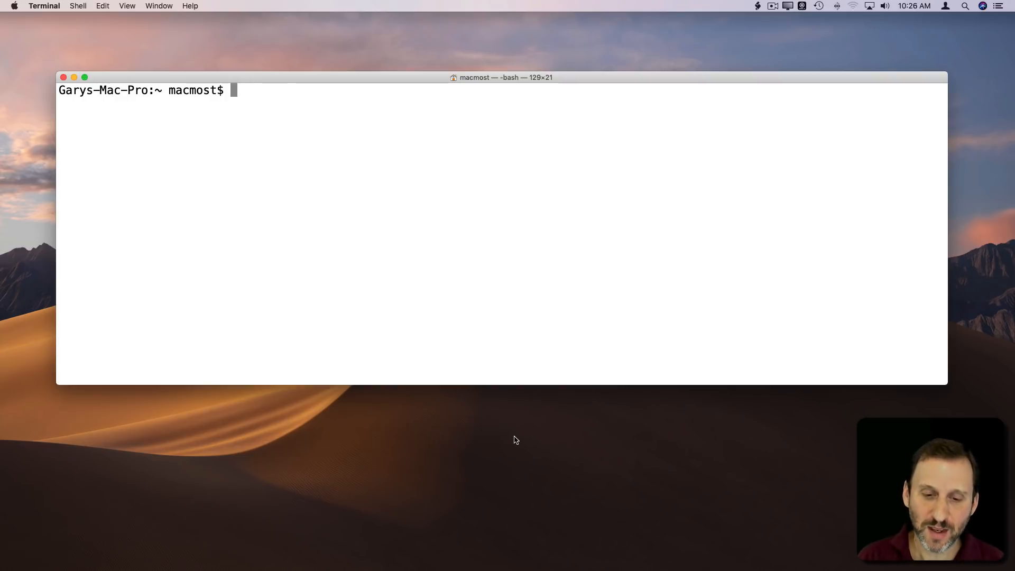
mouse_move(499, 458)
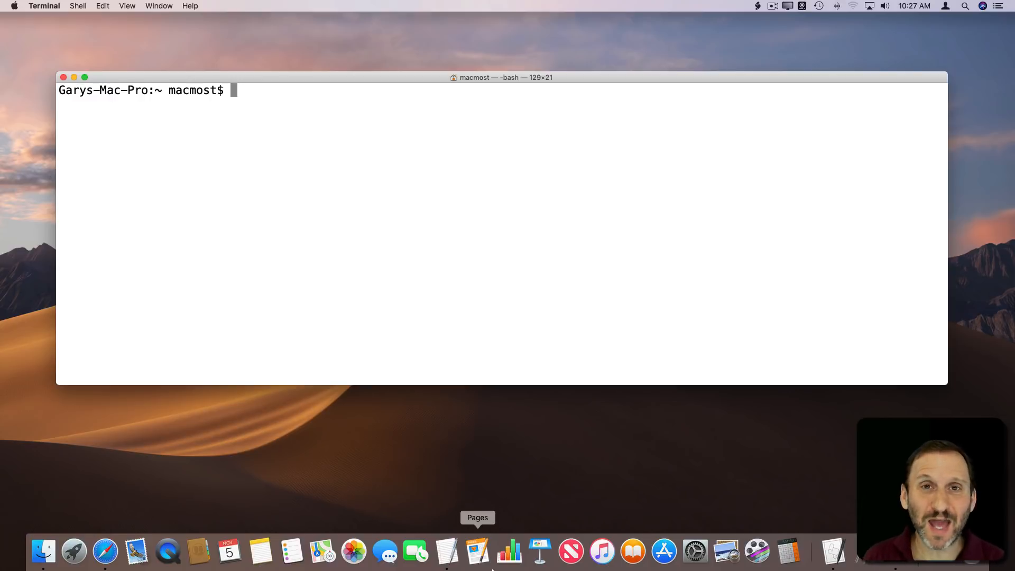
mouse_move(345, 477)
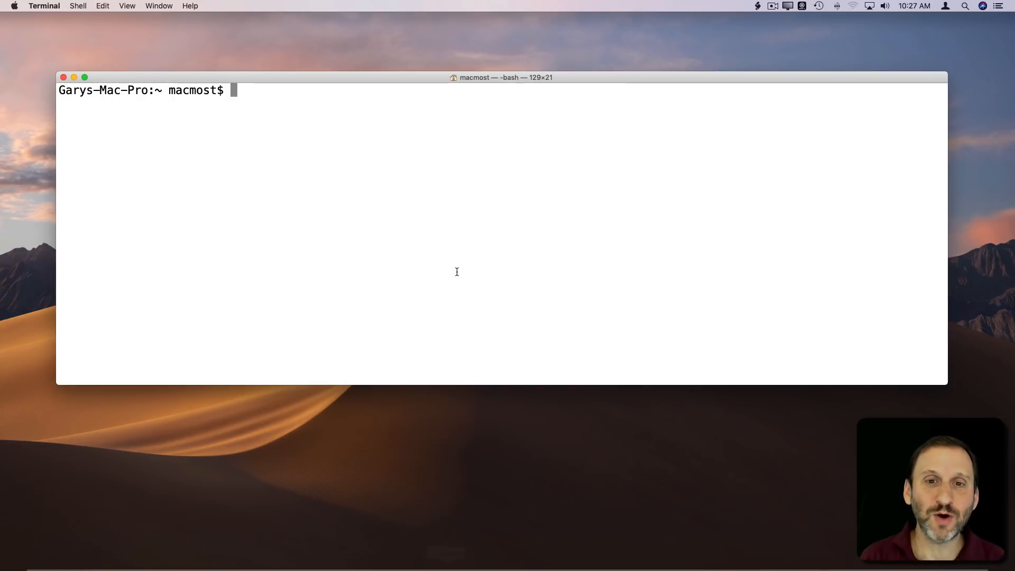
mouse_move(307, 123)
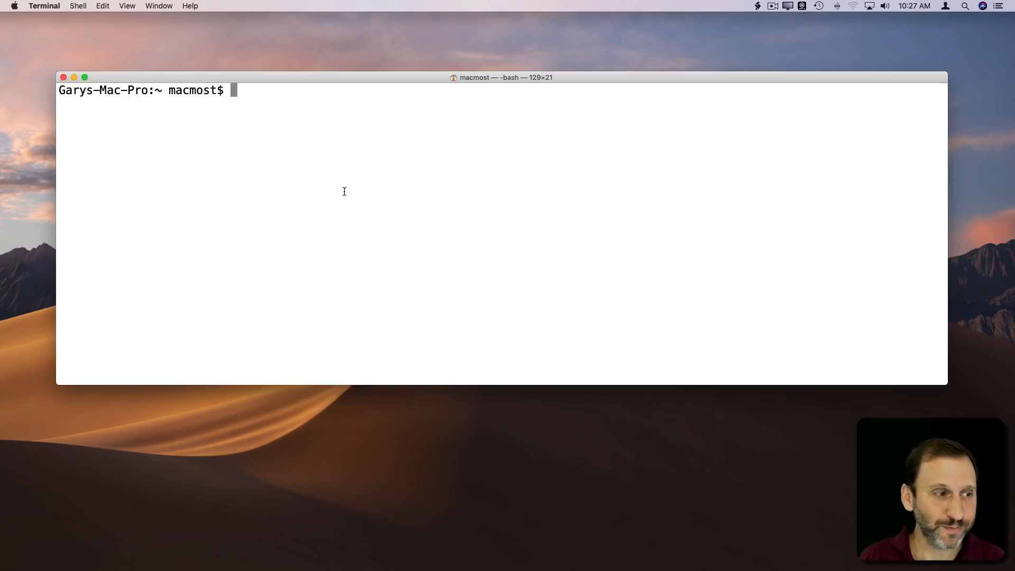
- Run 'defaults write com.apple.dock autohide-time-modifier -float 3'
type("default")
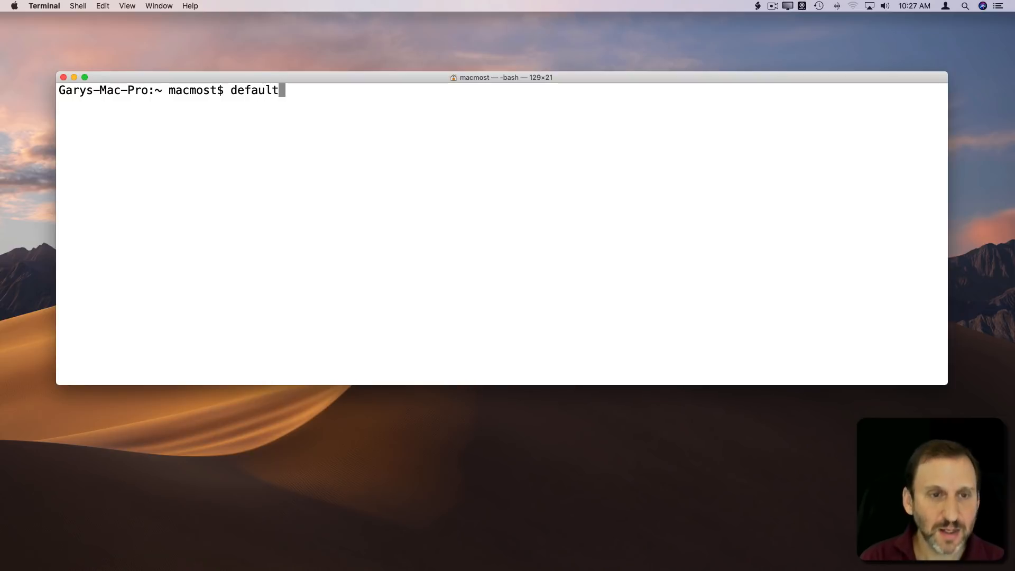
type("s writ")
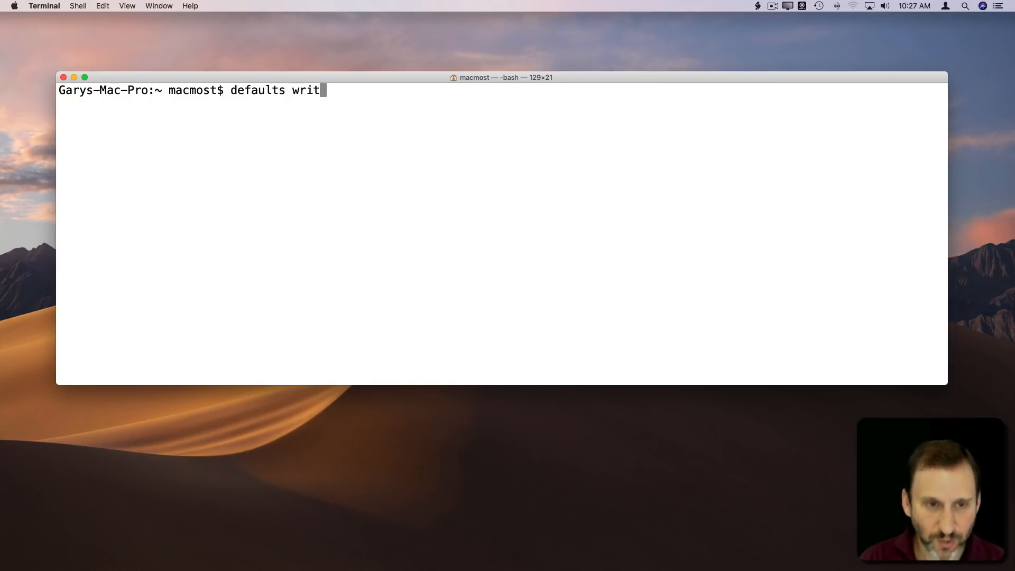
type("e")
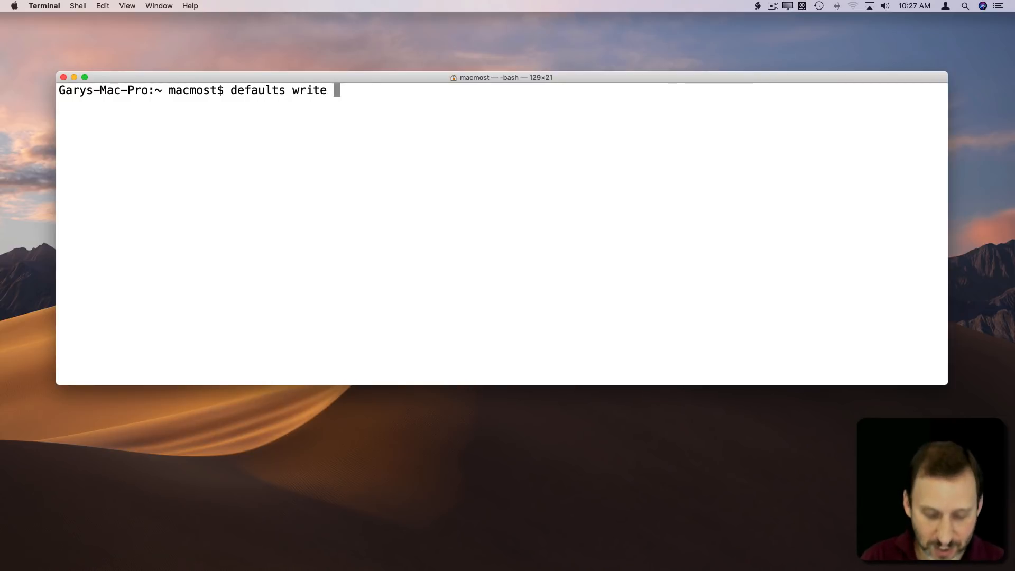
type("com.")
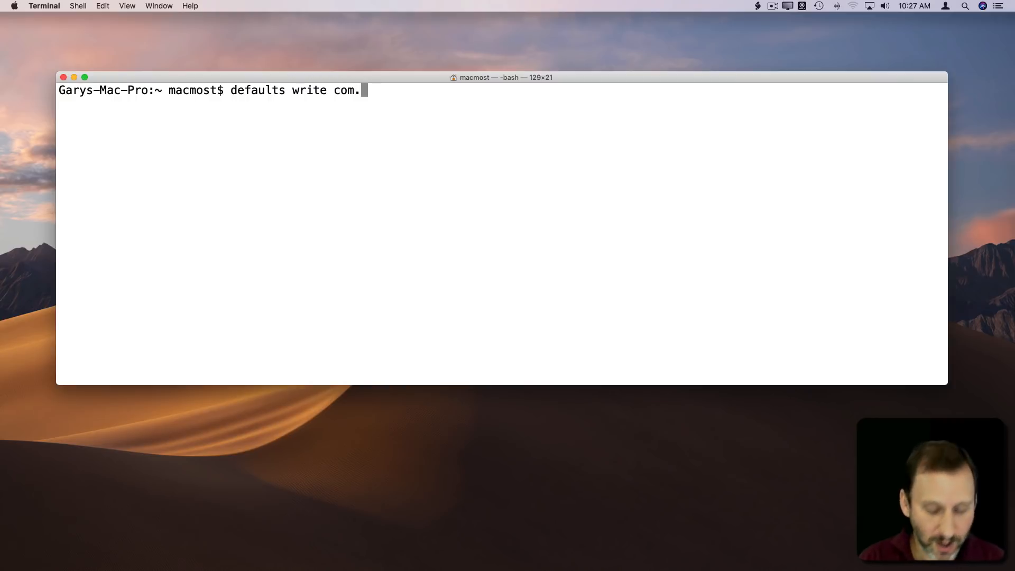
type("apple.dock")
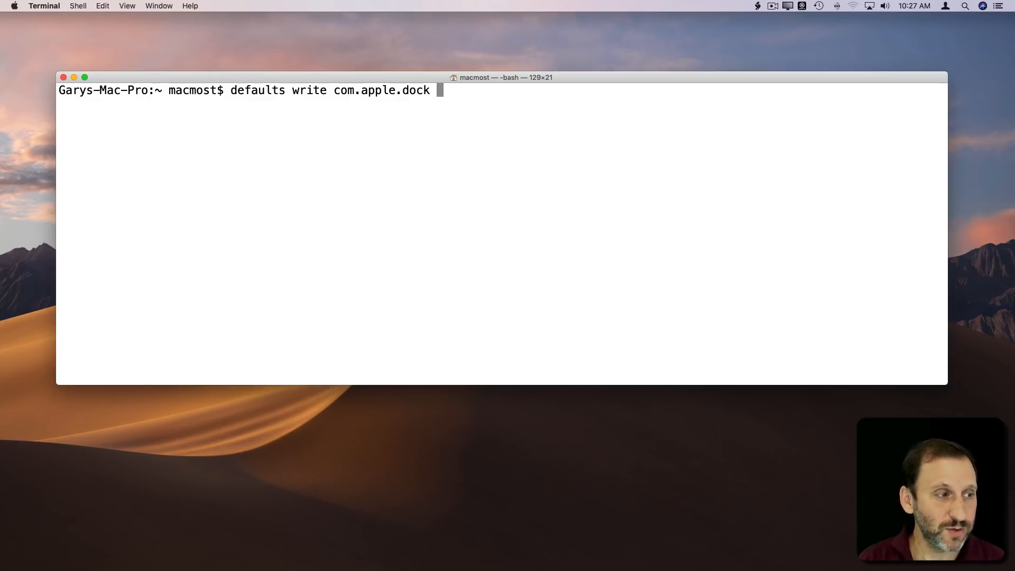
type("auto")
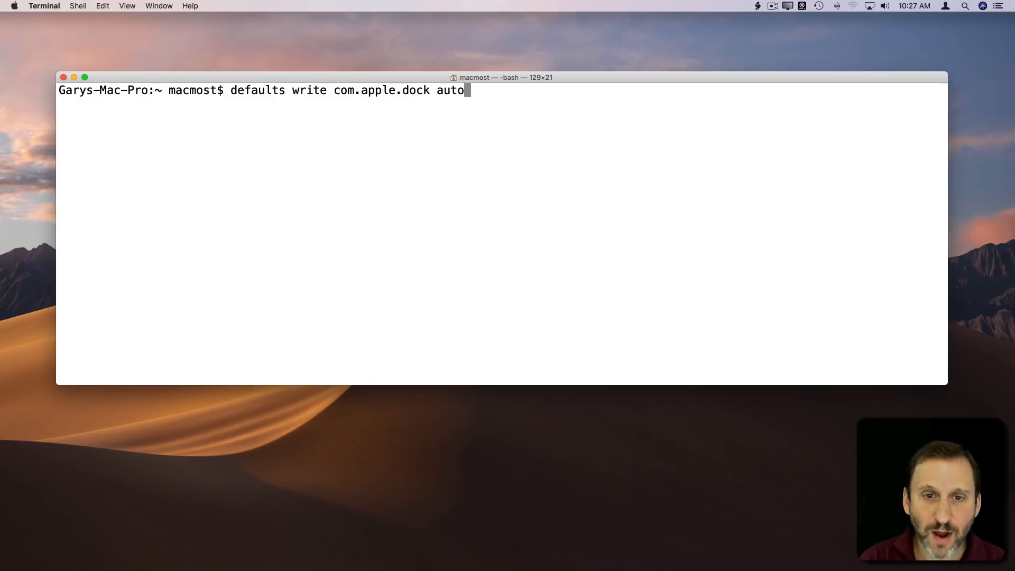
type("hide-")
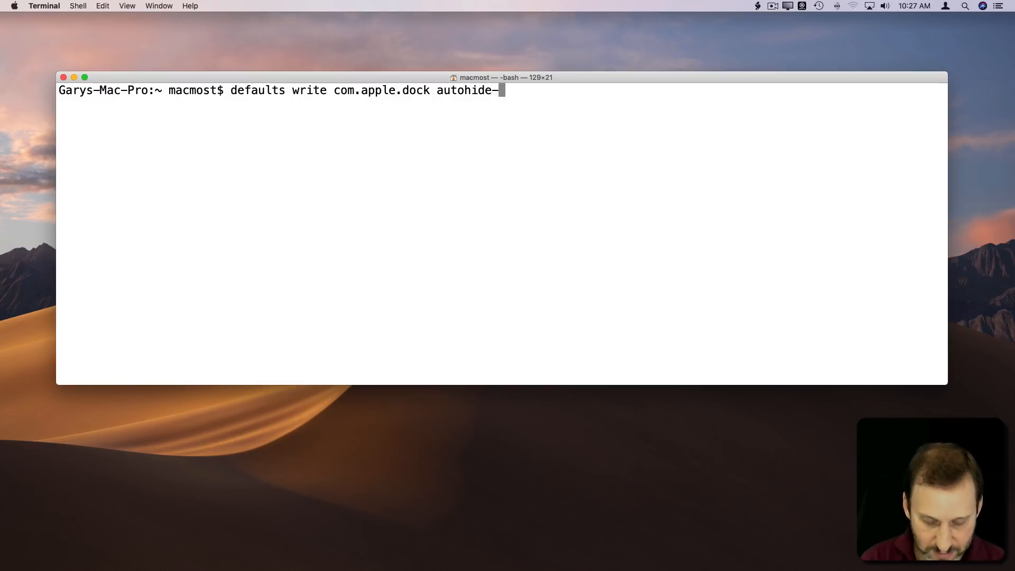
type("time-modif")
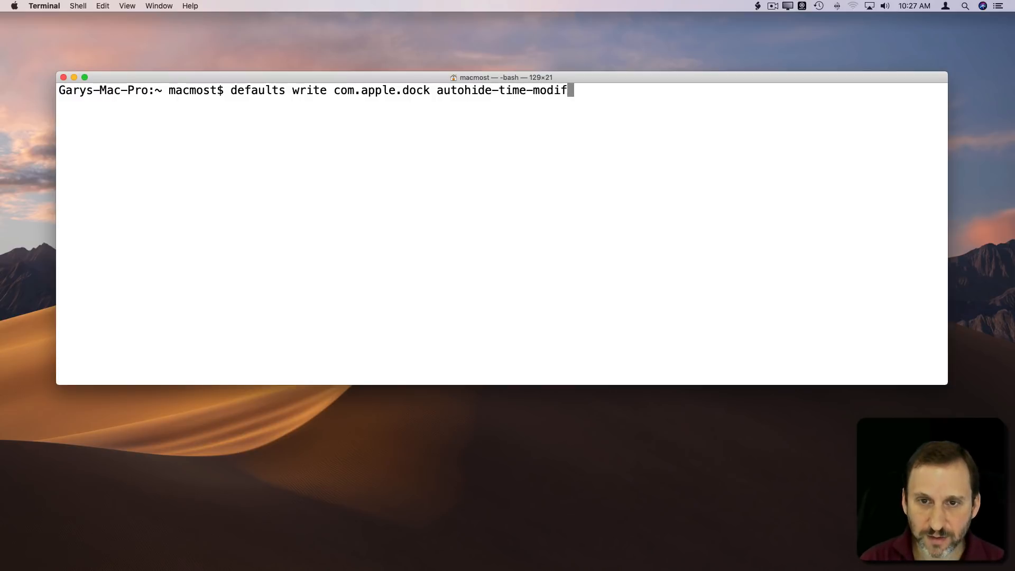
type("ier -")
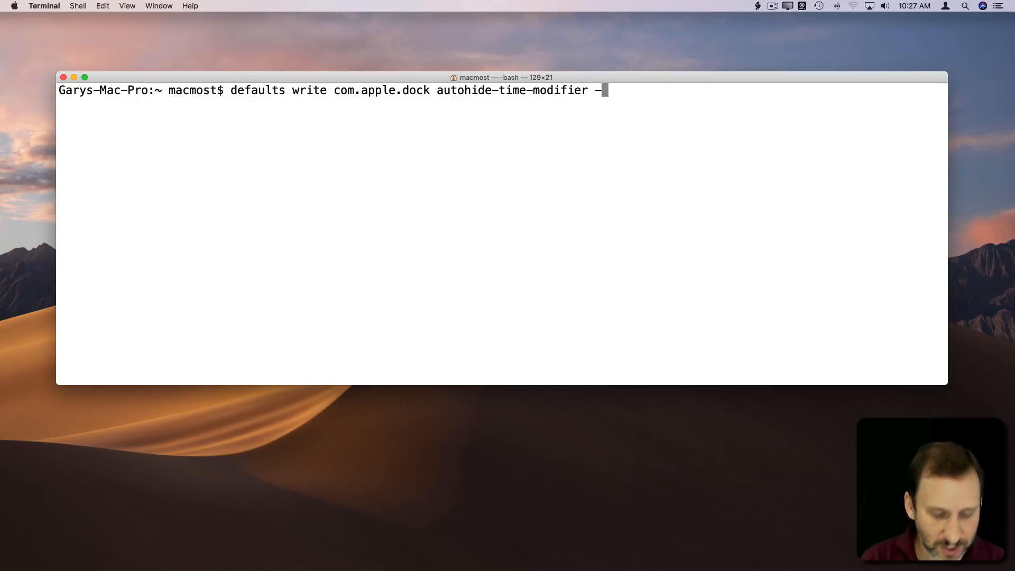
type("float 3")
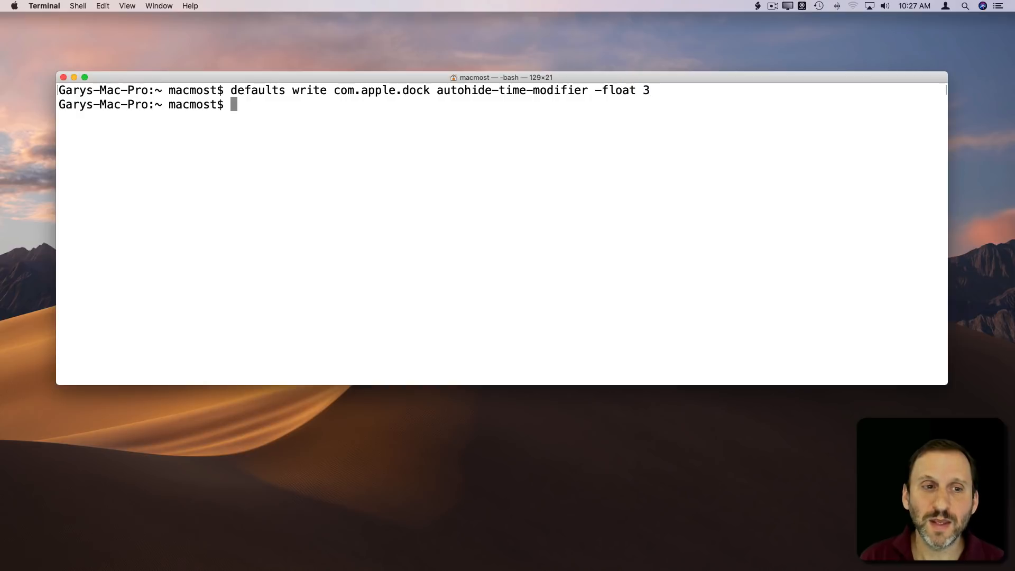
- Restart the Dock with 'killall Dock' so the slower hide animation applies
type("killall Dock")
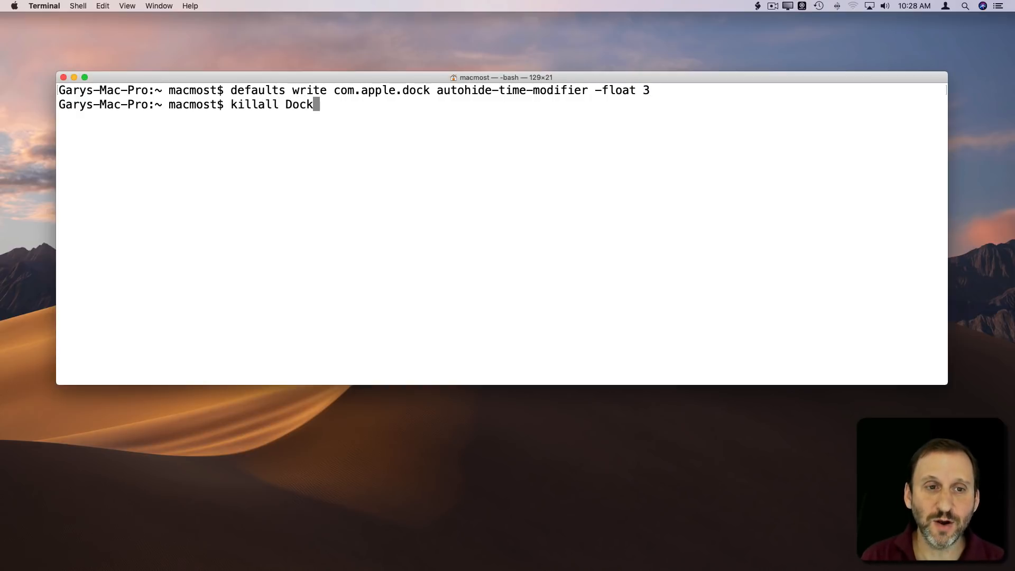
key("Return")
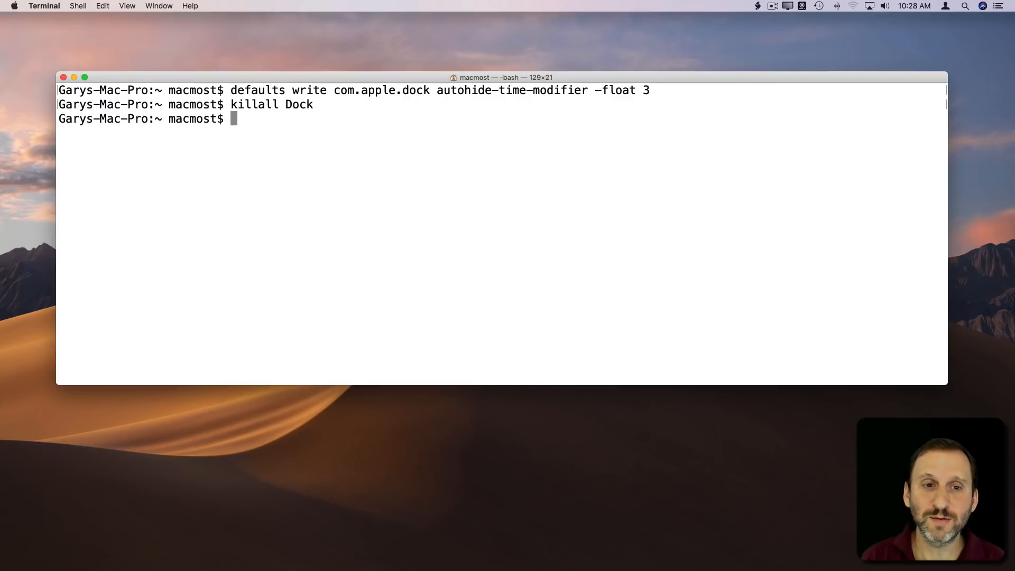
mouse_move(650, 317)
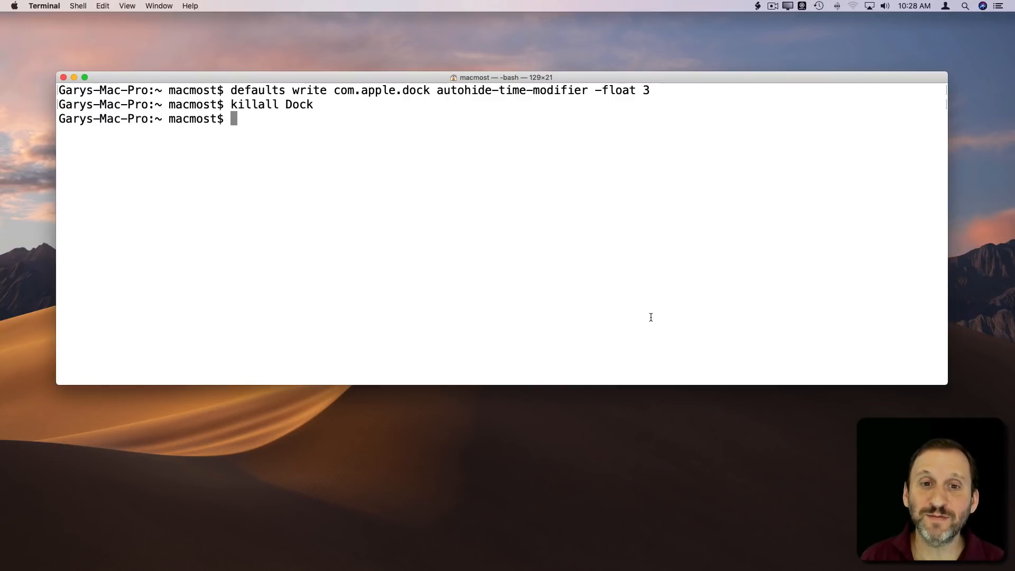
mouse_move(427, 358)
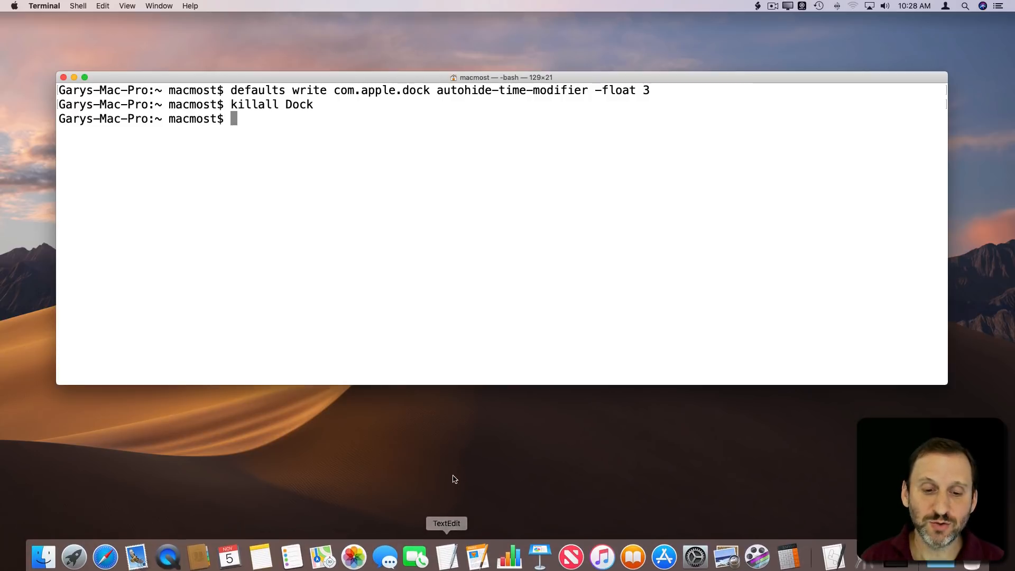
mouse_move(283, 119)
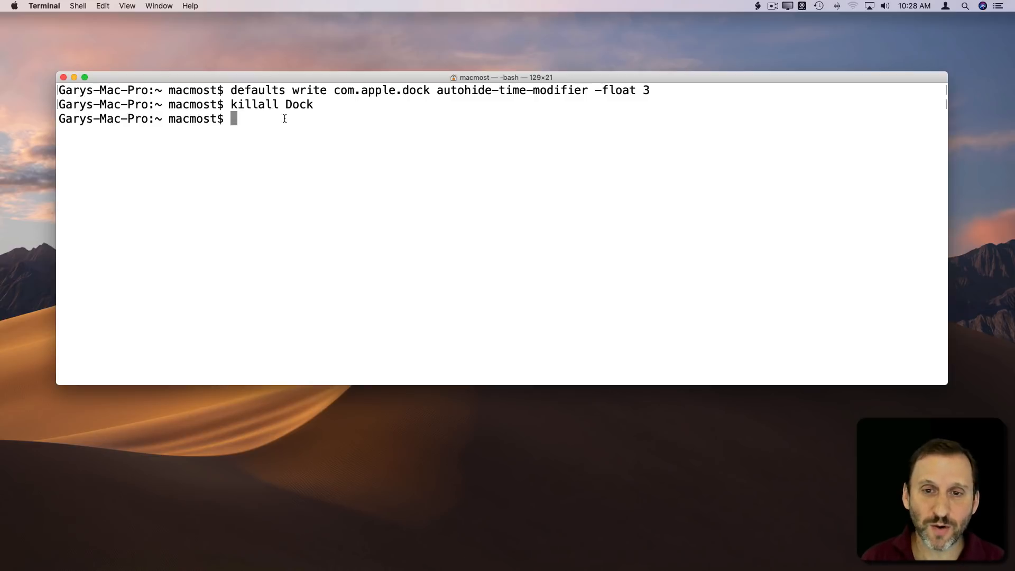
- Re-run the autohide-time-modifier write with -float 1, restarting the Dock after it
type("defaults write com.apple.dock autohide-time-modifier -float 3")
type("killall Dock")
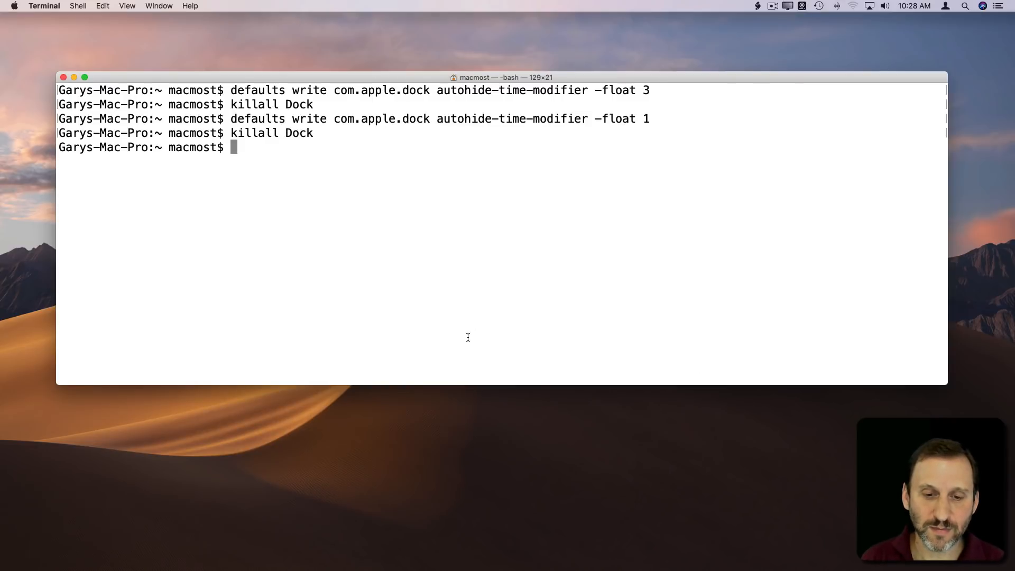
mouse_move(446, 518)
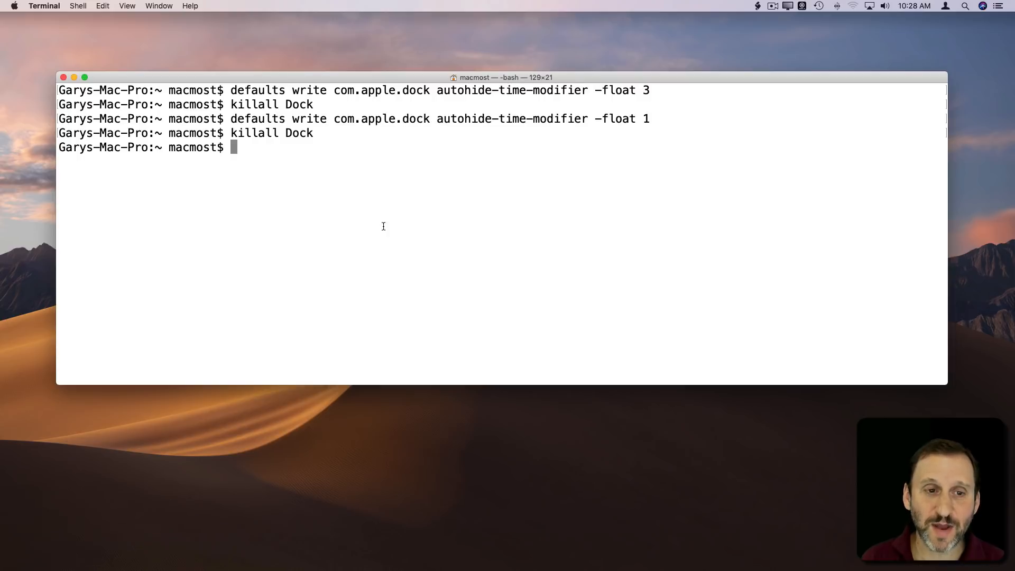
type("defaults write com.apple.dock autohide-time-modifier -float 1")
type("killall Dock")
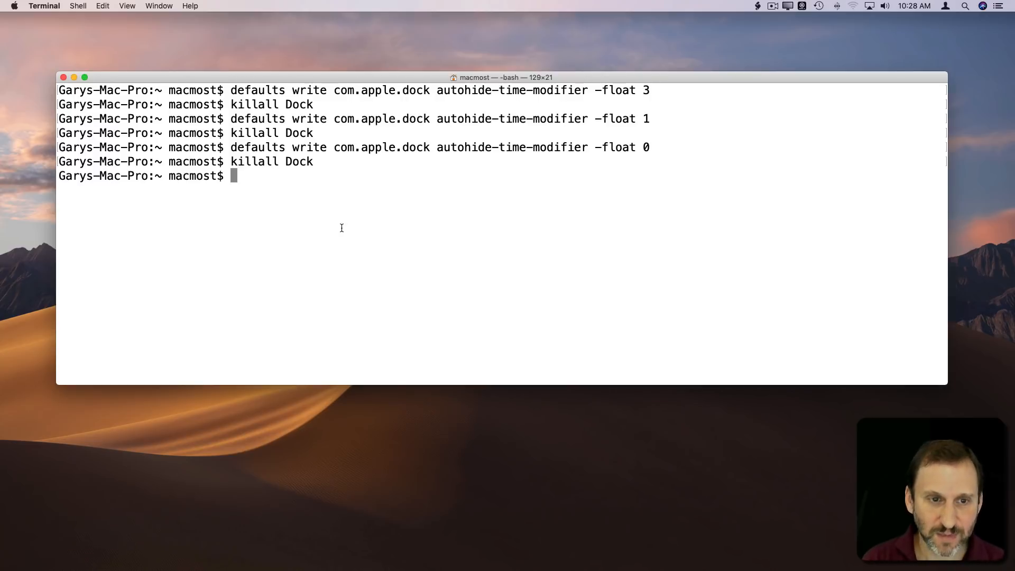
- Run 'defaults delete com.apple.dock autohide-time-modifier' followed by 'killall Dock'
type("defaults delete com.")
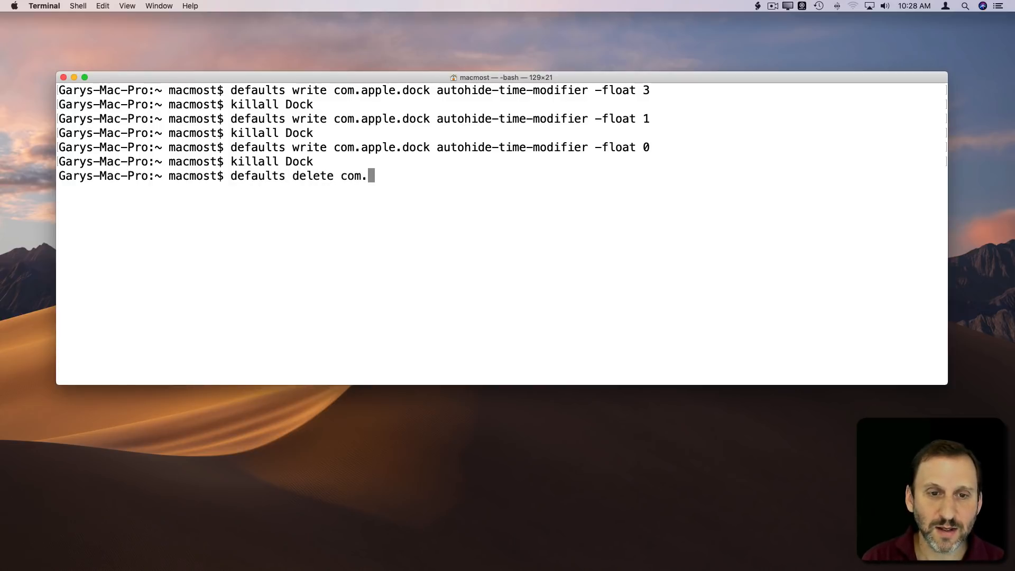
type("apple.dock")
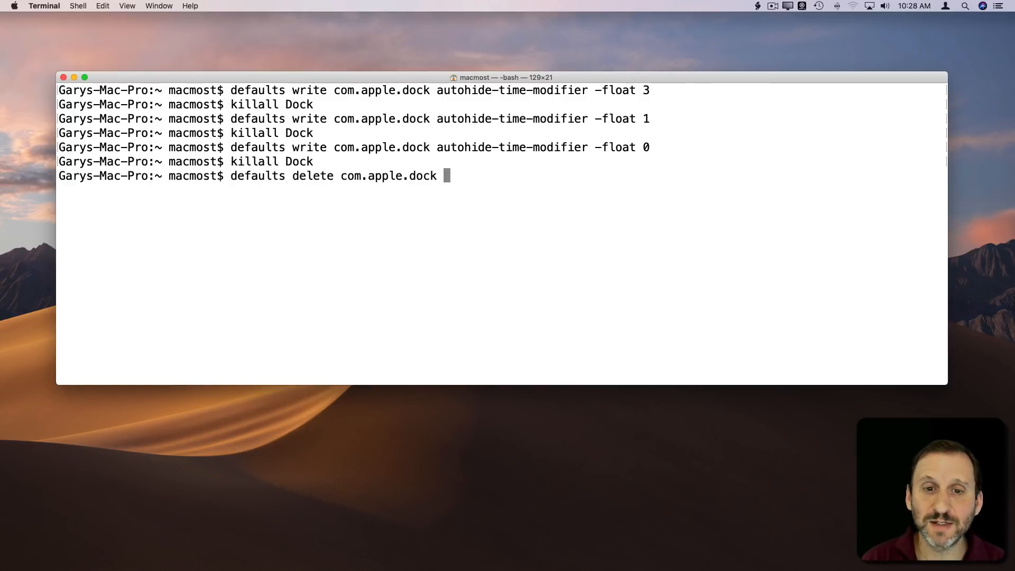
type("auto")
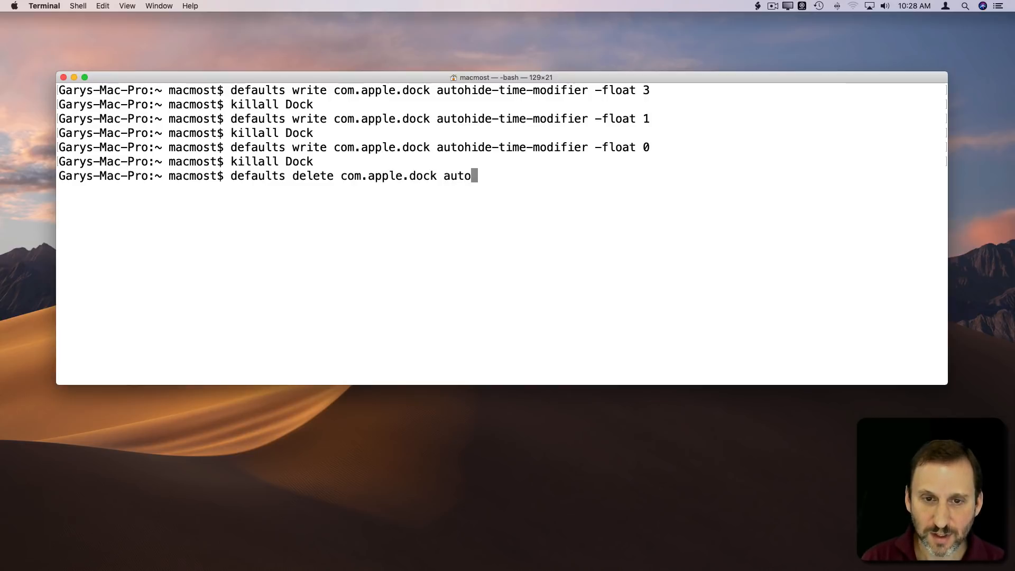
type("hide-")
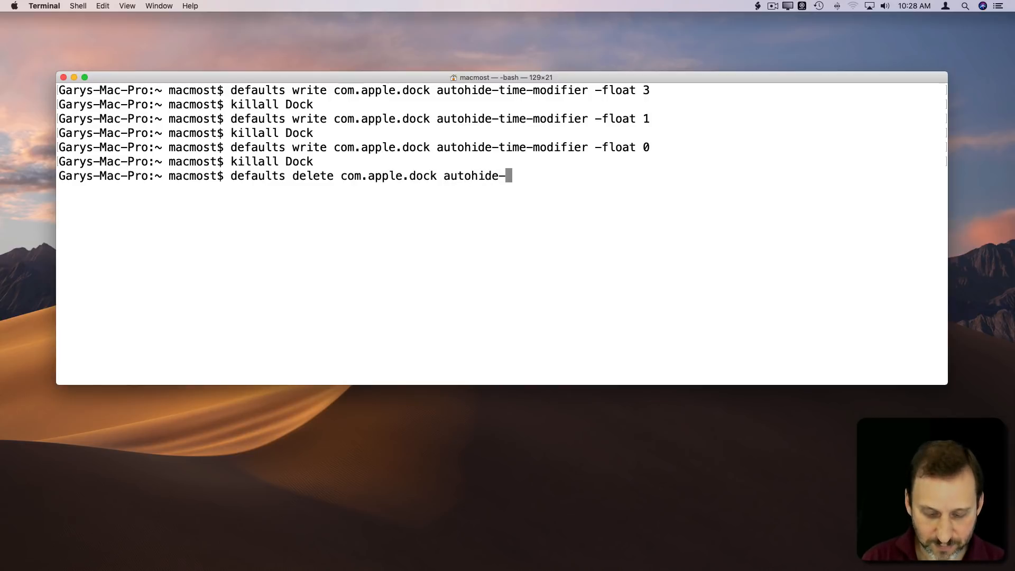
type("time-modifi")
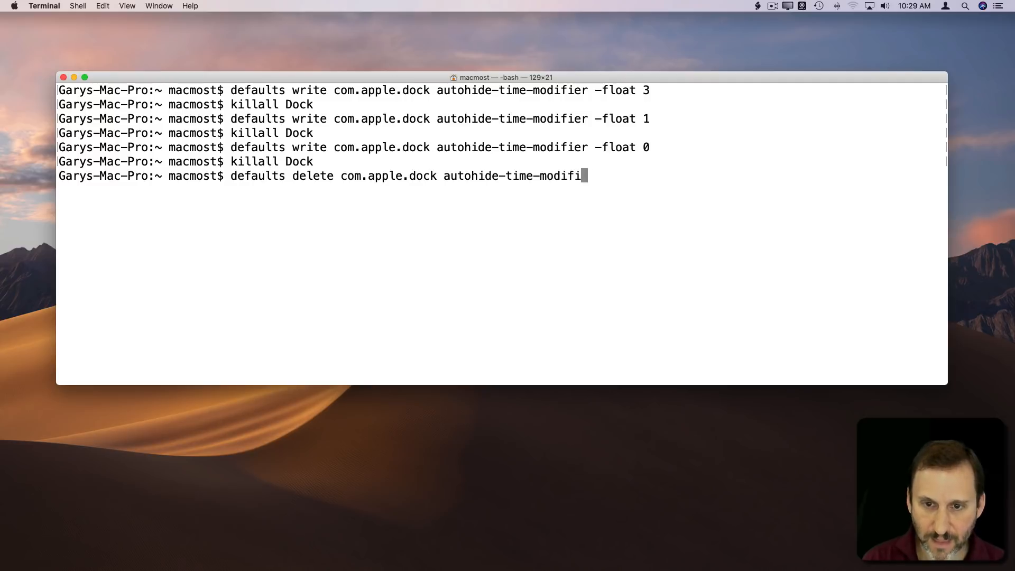
type("er")
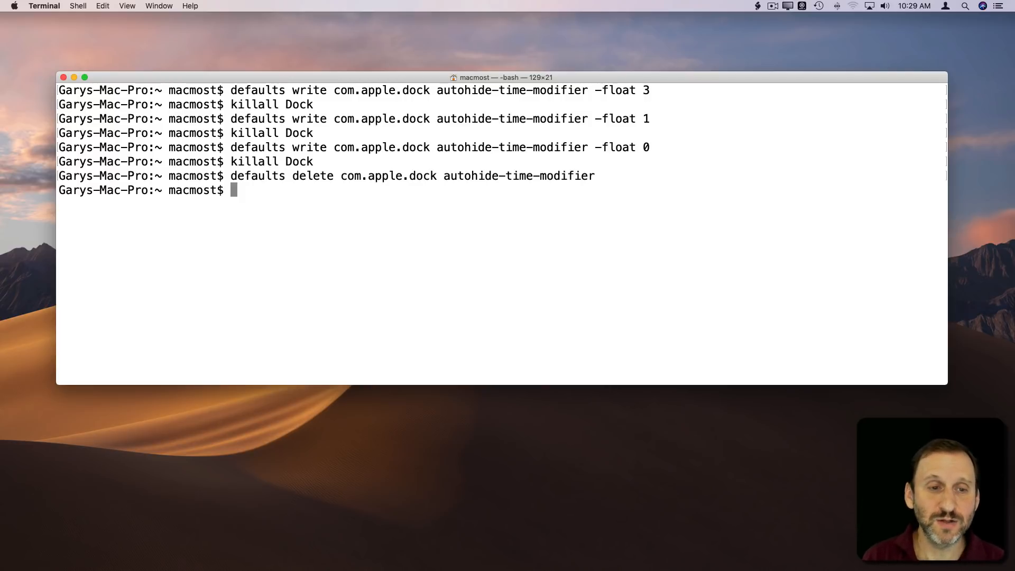
type("killall Dock")
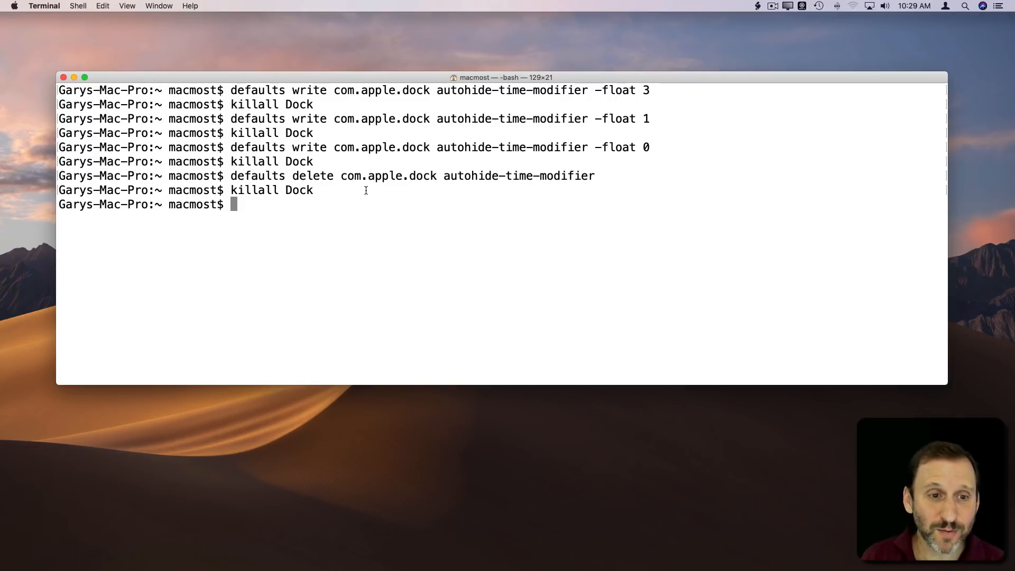
- Run 'defaults write com.apple.dock autohide-delay -float 2'
type("defaults")
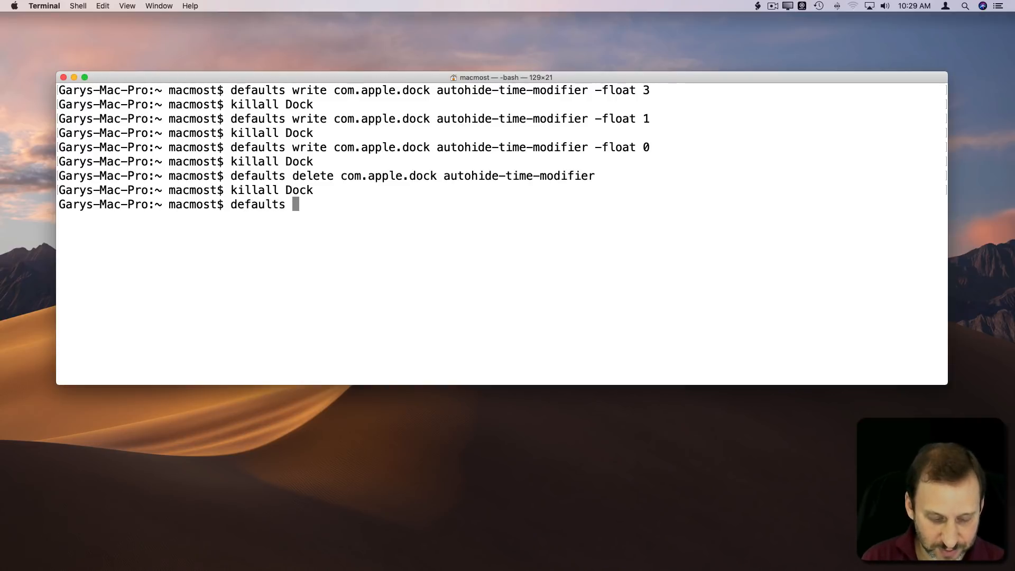
type("write")
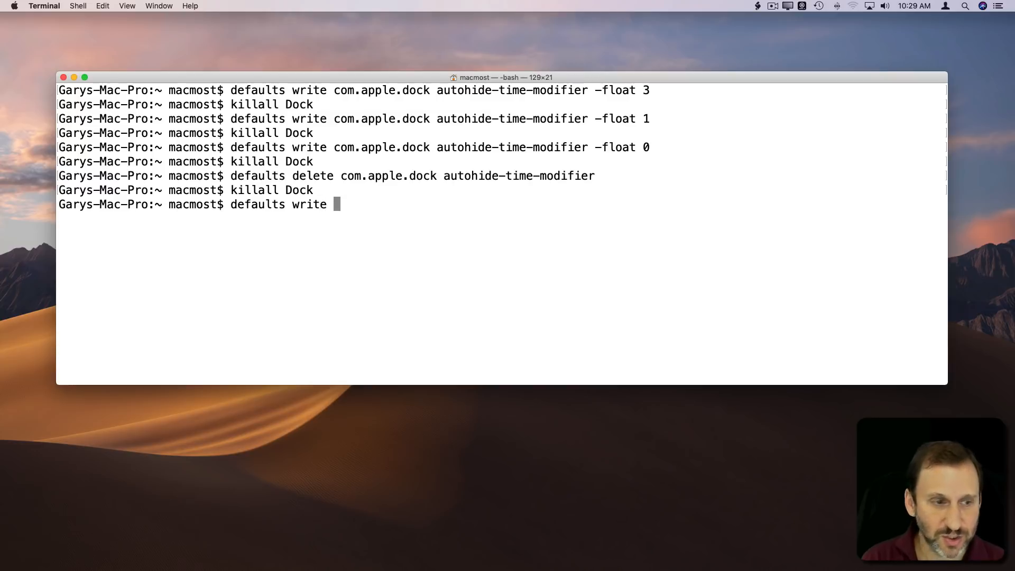
type("com.apple.dock")
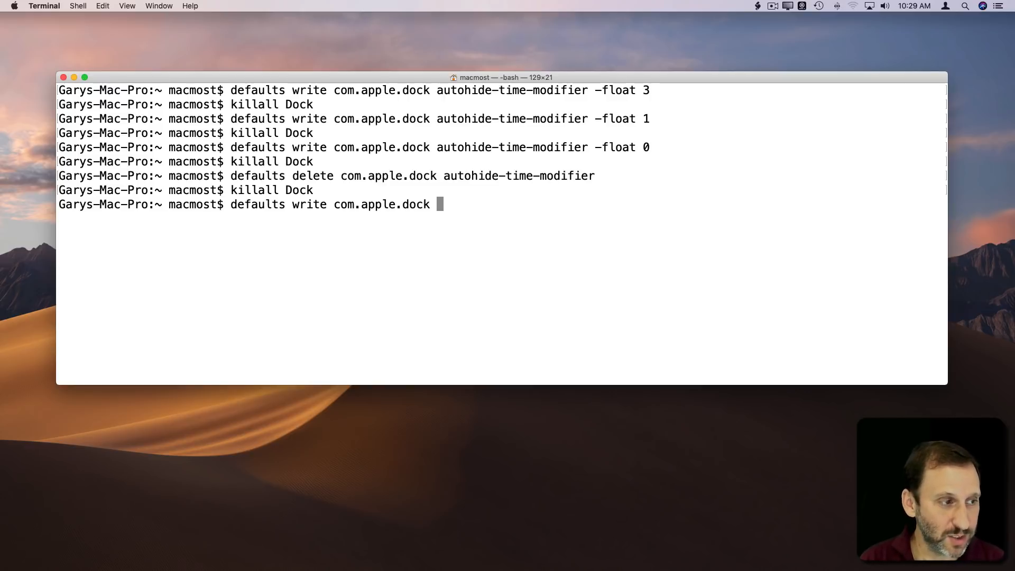
type("auto")
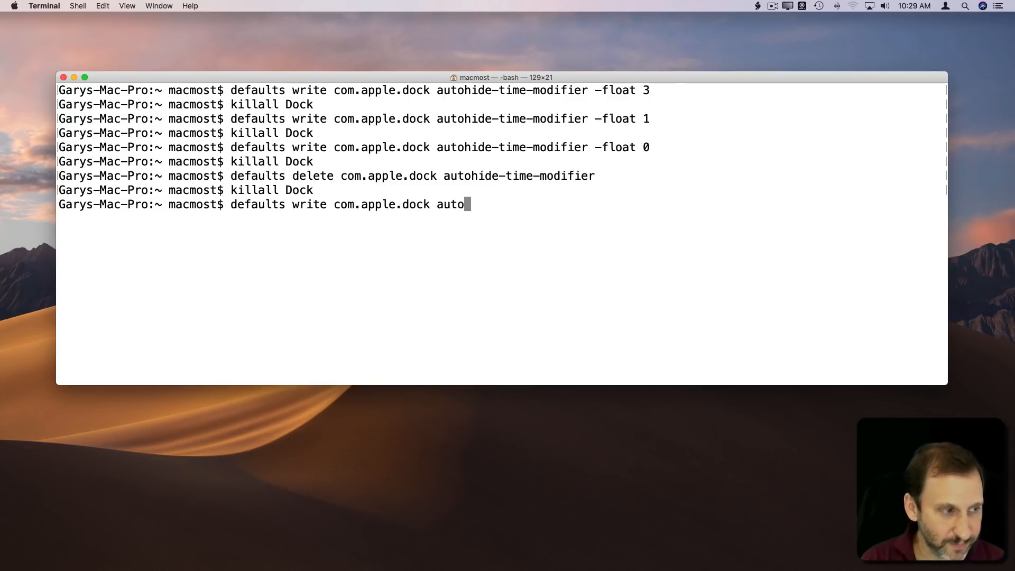
type("hide-de")
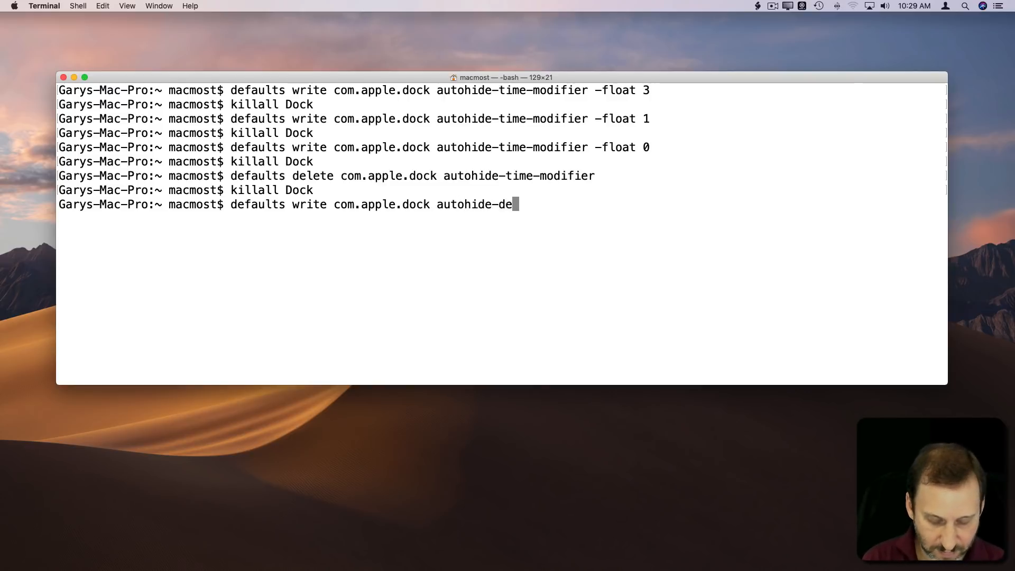
type("lay")
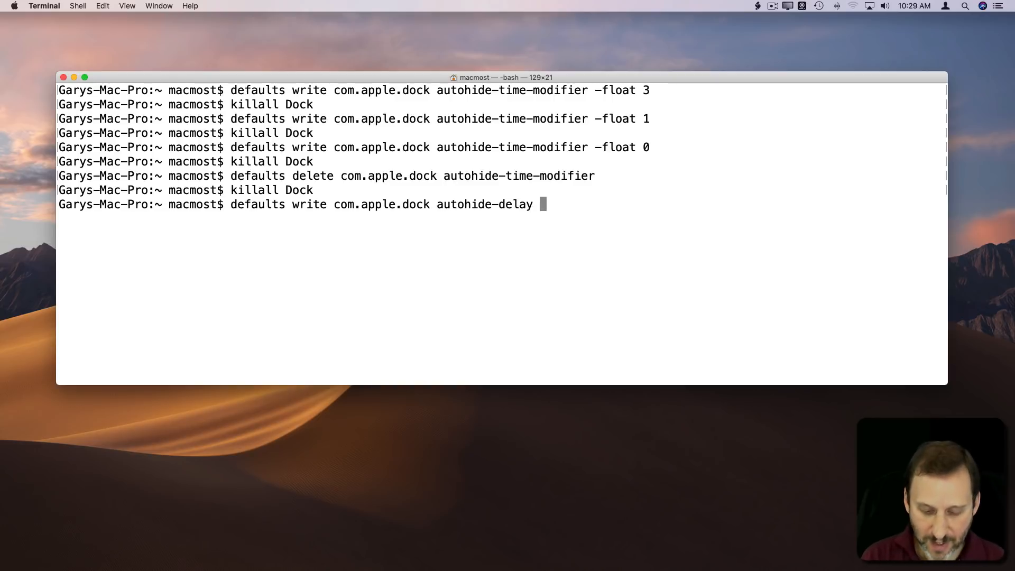
type("-float")
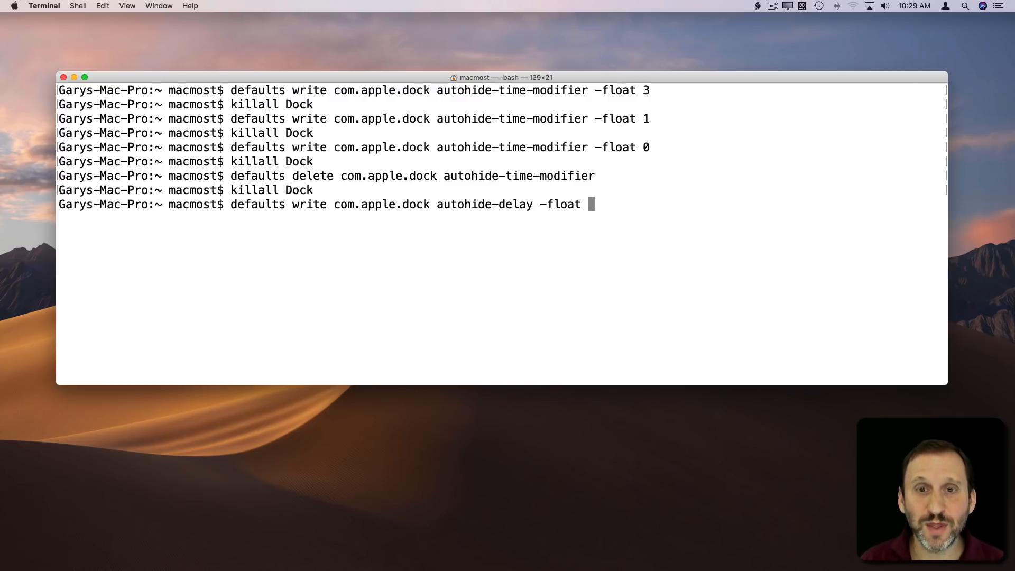
type("2")
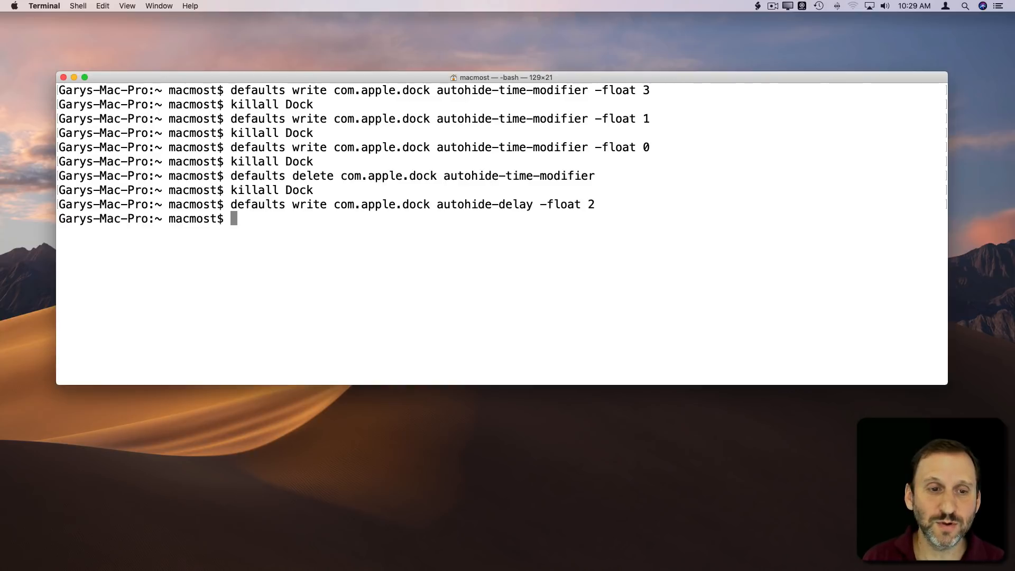
- Restart the Dock with 'killall Dock' and begin the next defaults command
type("killall Dock")
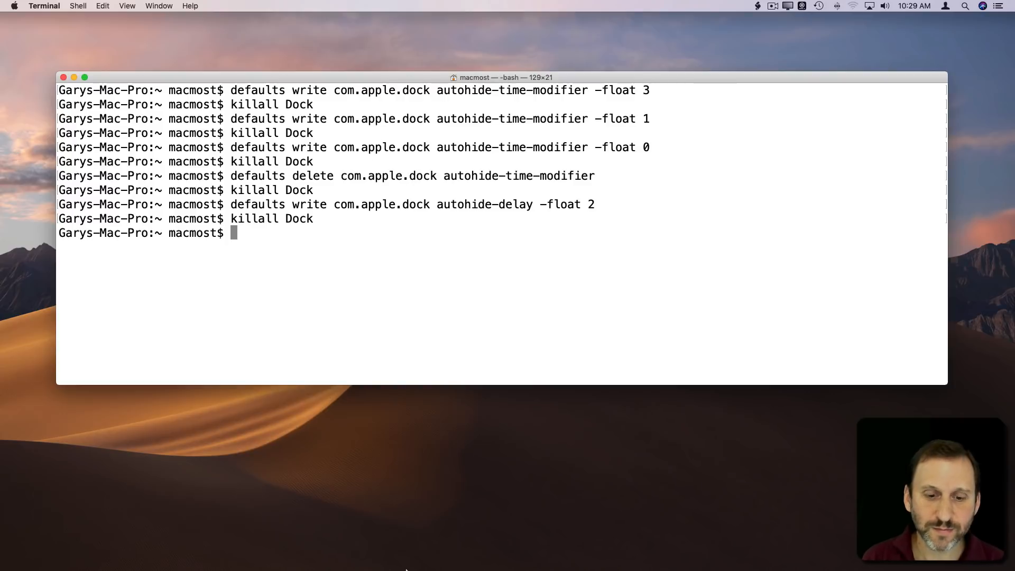
mouse_move(428, 447)
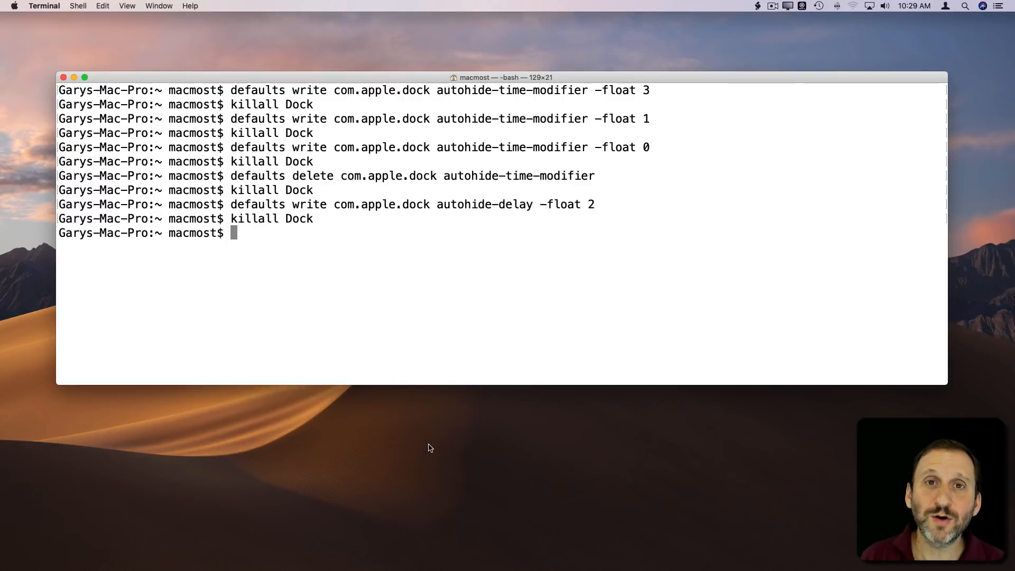
mouse_move(432, 432)
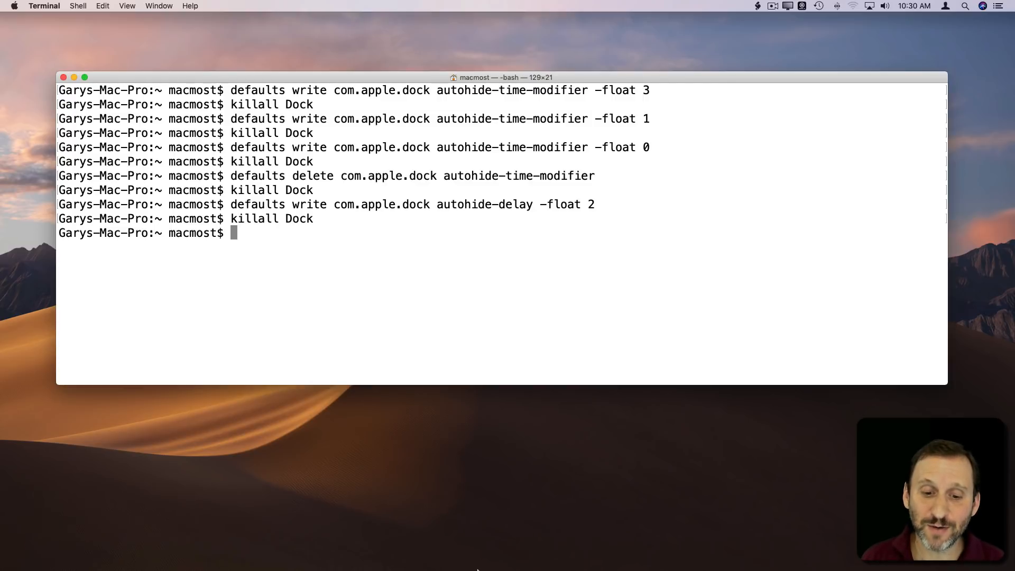
mouse_move(476, 552)
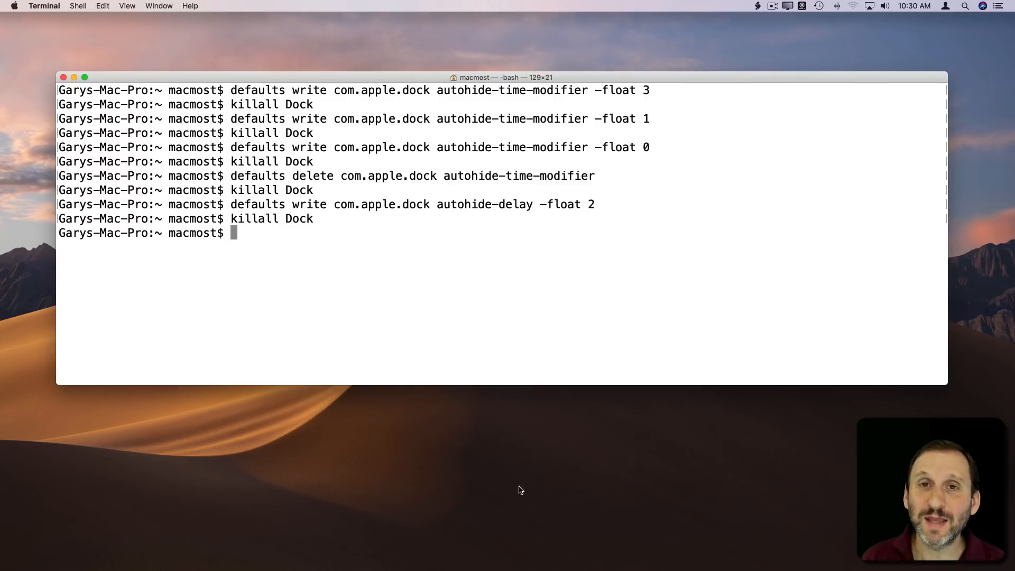
mouse_move(285, 254)
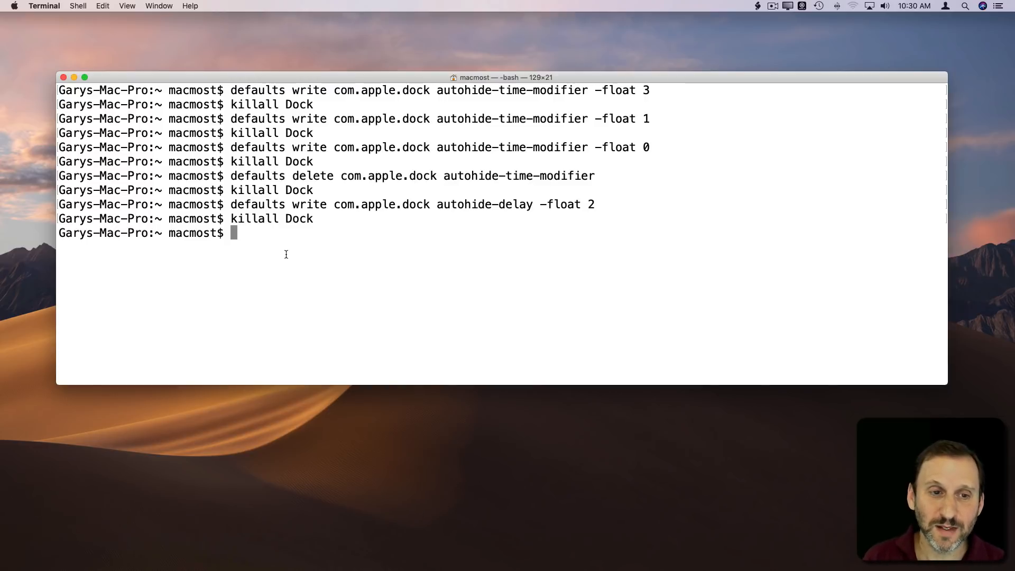
type("defaults")
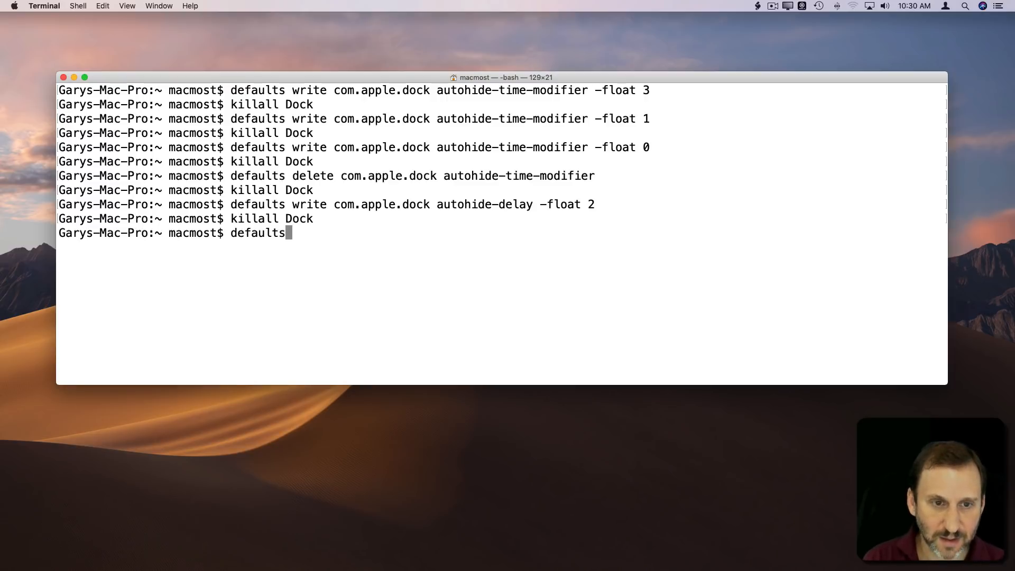
- Run 'defaults delete com.apple.dock autohide-delay' followed by 'killall Dock'
type("delete com.apple.dock aut")
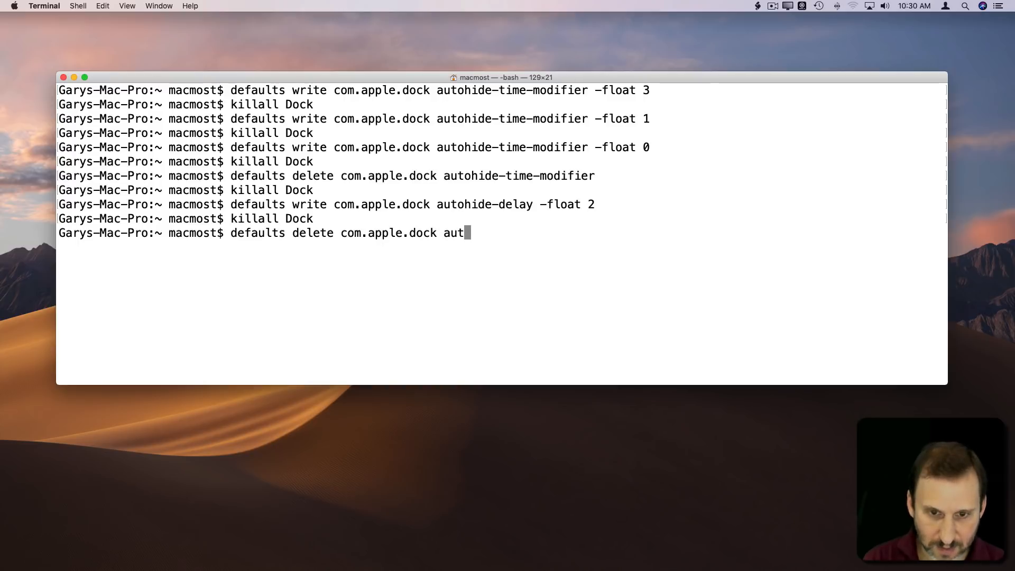
type("ohide0delay")
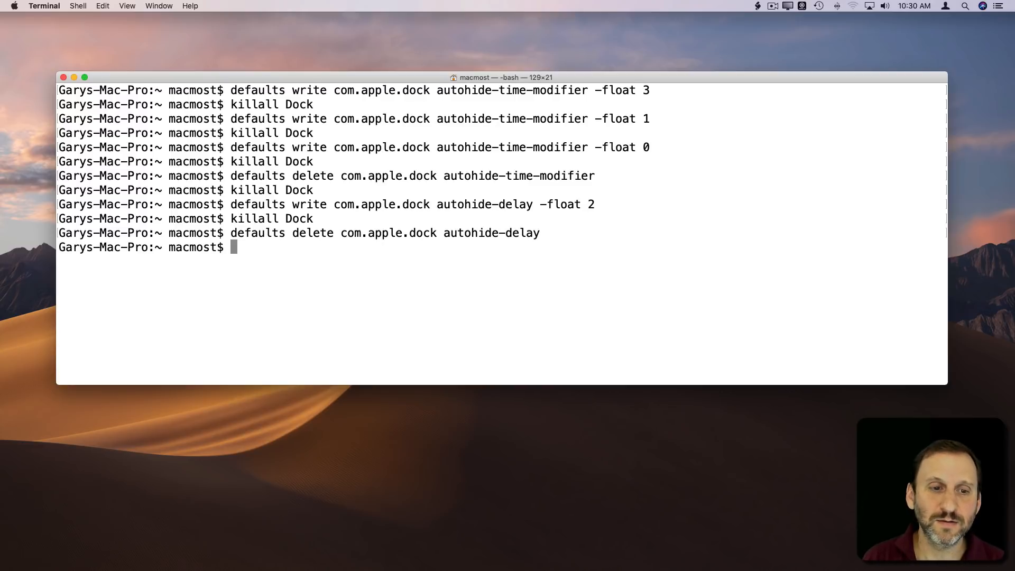
type("killall Dock")
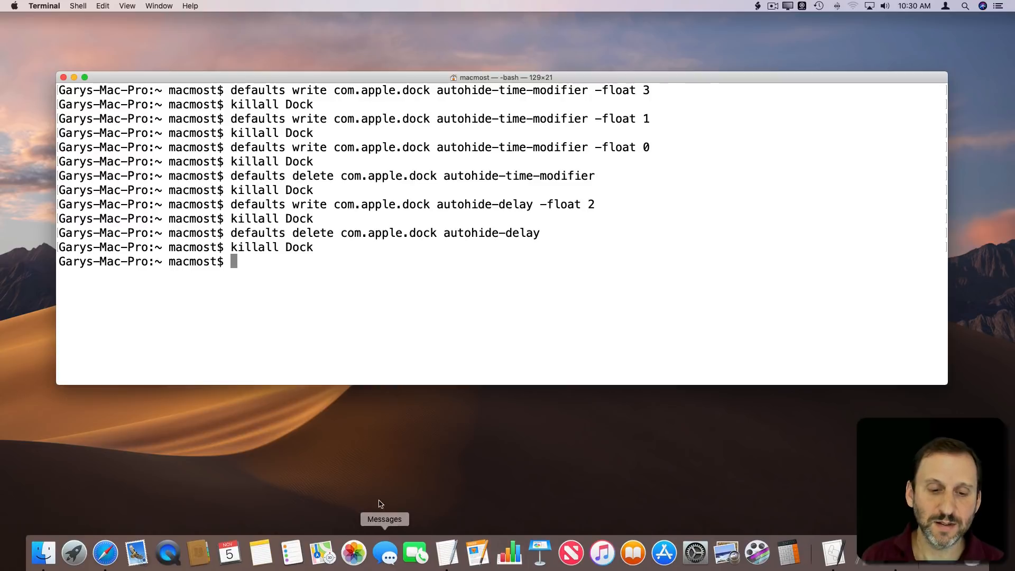
mouse_move(343, 145)
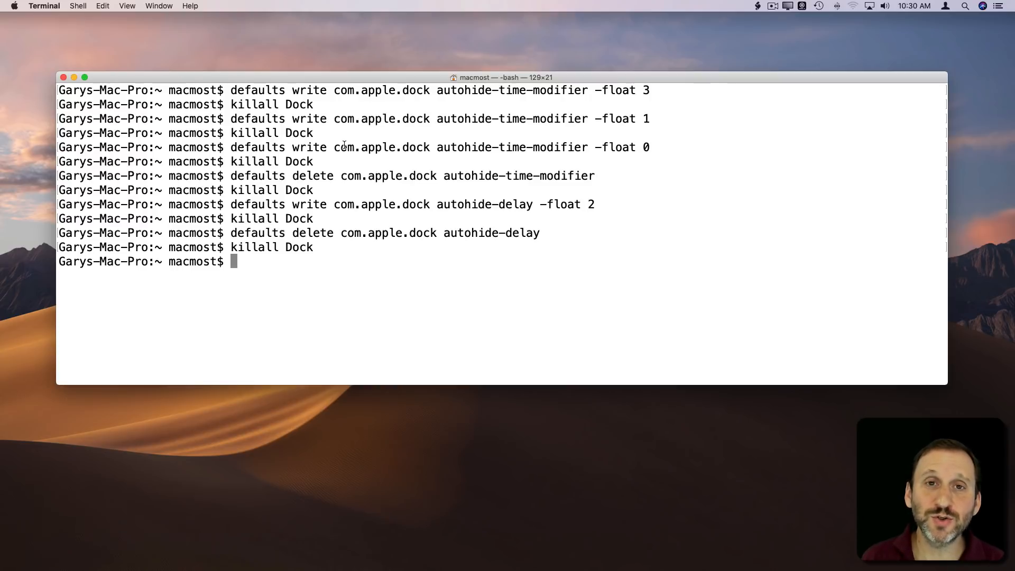
mouse_move(470, 175)
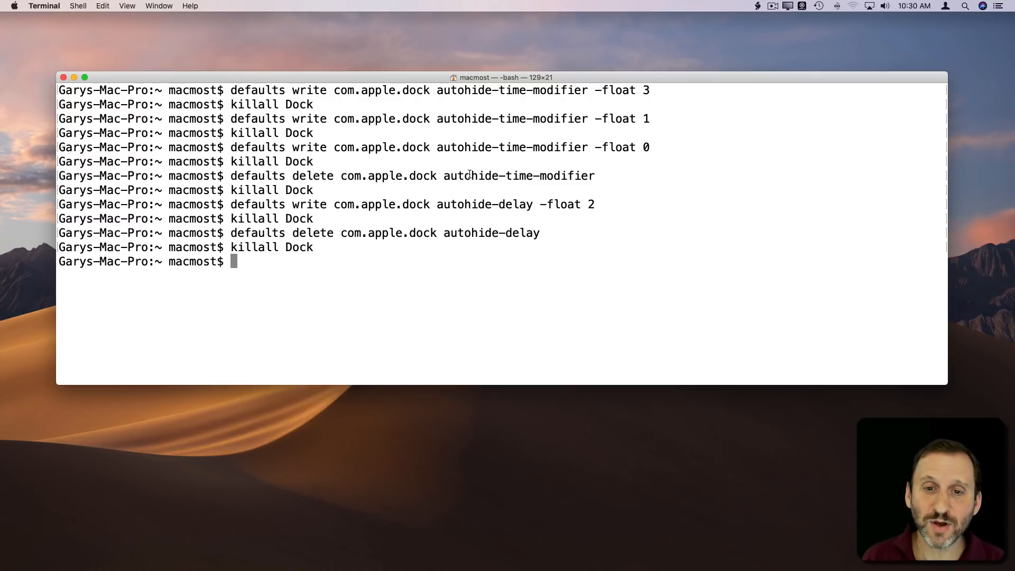
double_click(518, 175)
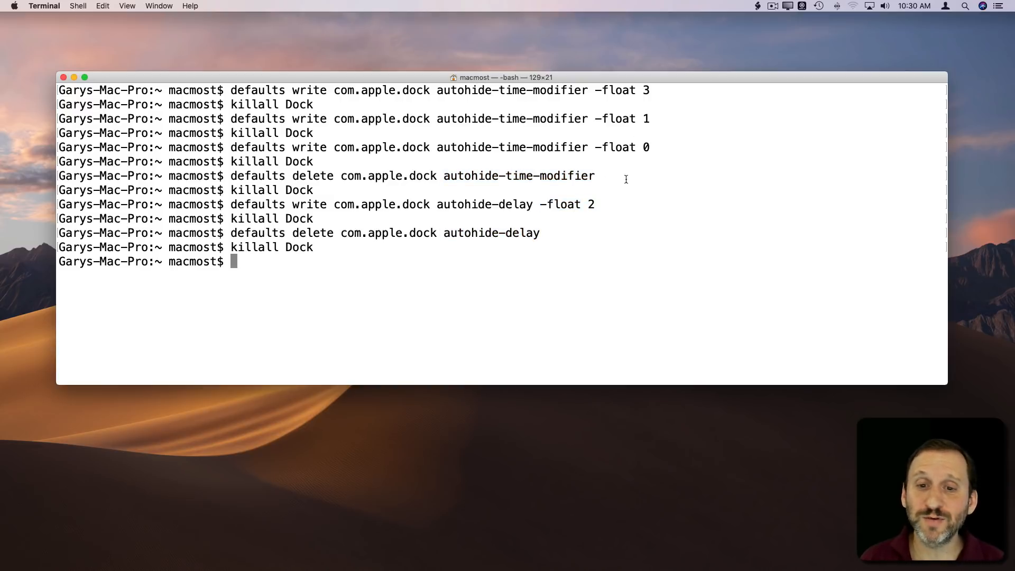
mouse_move(369, 281)
type("defaults write com.apple.dock autohide-time-modifier -float")
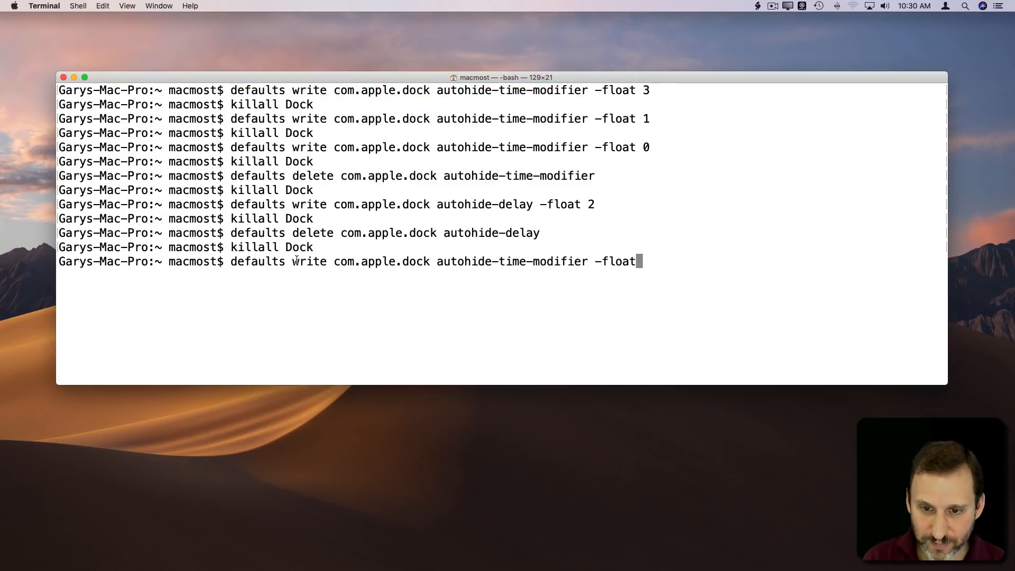
- Run 'defaults write com.apple.dock autohide-time-modifier -float .25' then 'killall Dock'
type(".25")
type("killall Dock")
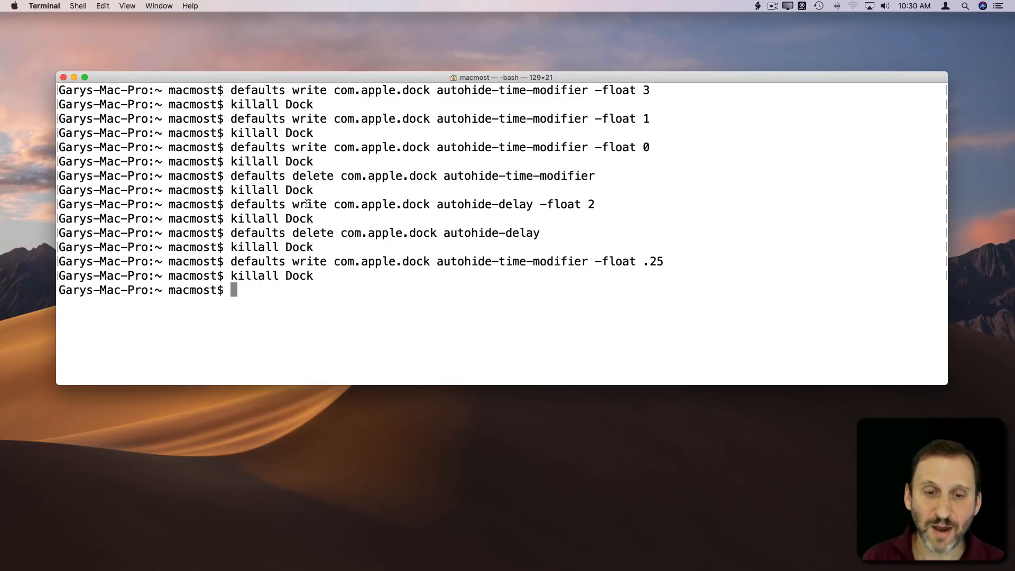
mouse_move(445, 433)
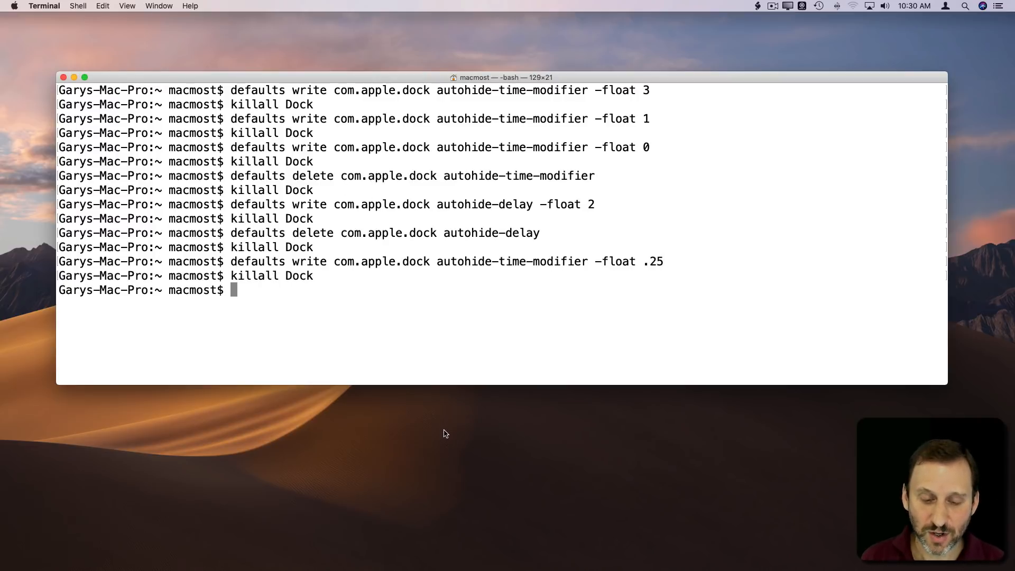